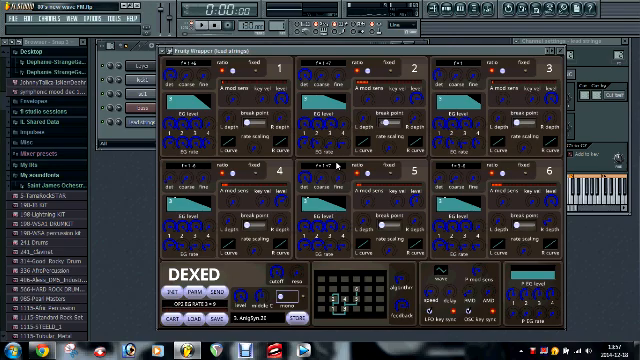
Show Dexed's cartridge selector listing the available DX7 cartridges
left_click(12, 18)
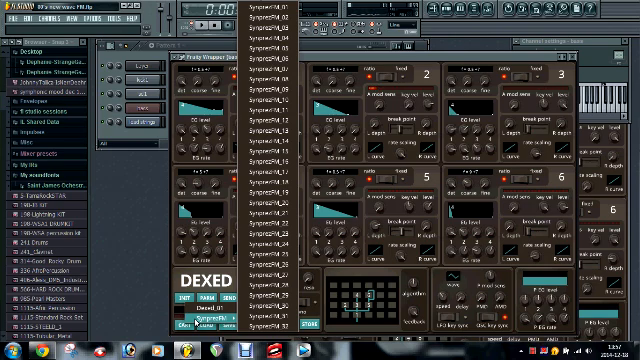
Load another DX7 cartridge into Dexed and choose a bass program from its program list
left_click(268, 176)
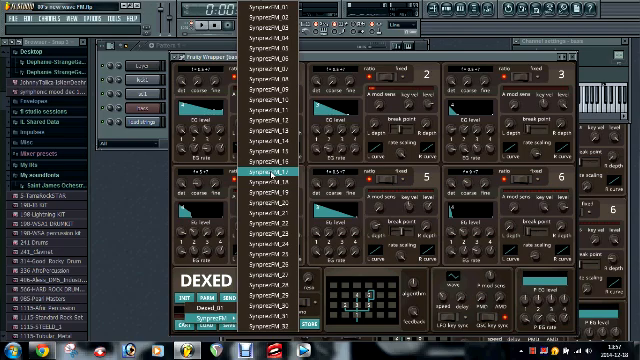
left_click(270, 192)
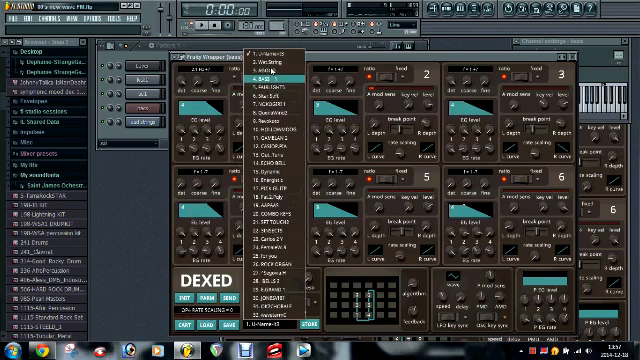
left_click(256, 76)
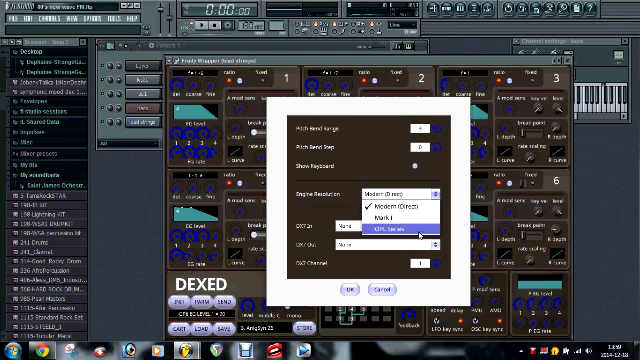
Set Dexed's engine resolution to Mark I in Settings and confirm with OK
left_click(400, 232)
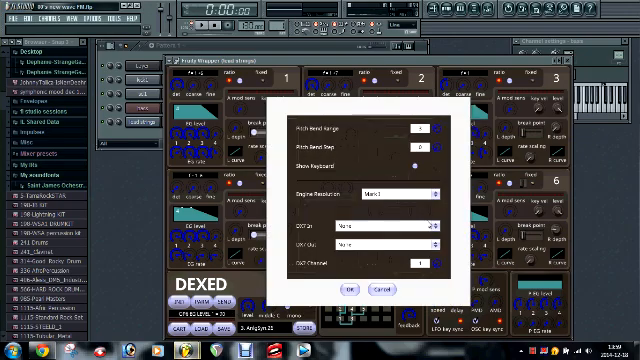
left_click(390, 192)
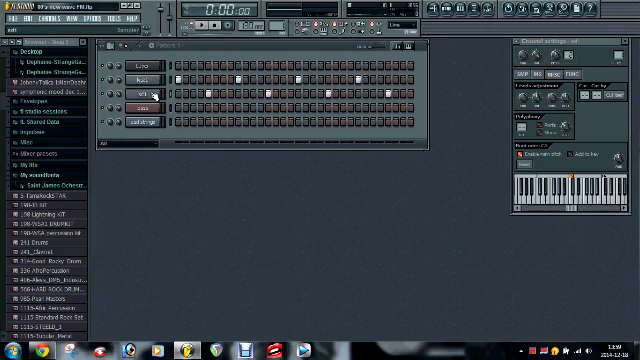
Activate steps on the drum channels to build a pattern playing with the Dexed bass
left_click(140, 68)
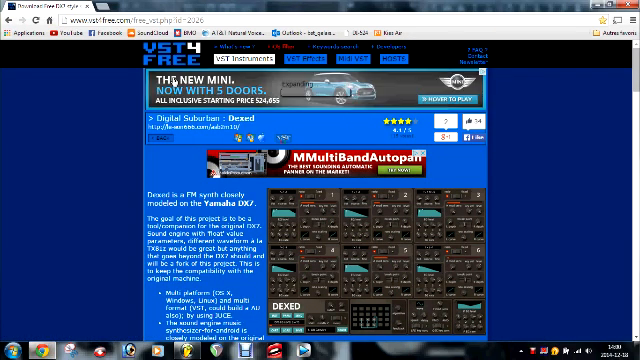
Scroll through the VST4Free Dexed page's description and screenshots, then back to the top
scroll("down", 3)
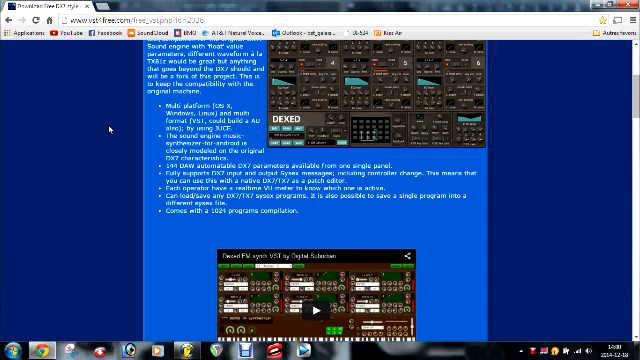
scroll("down", 3)
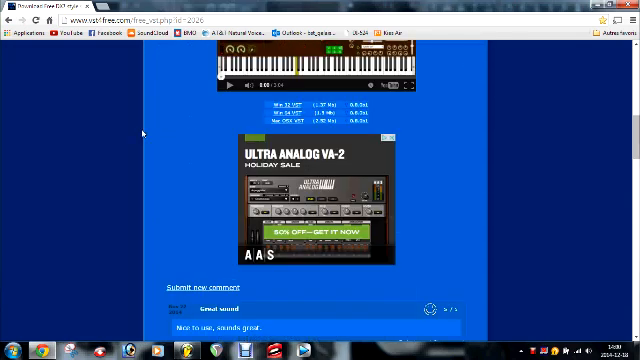
mouse_move(280, 110)
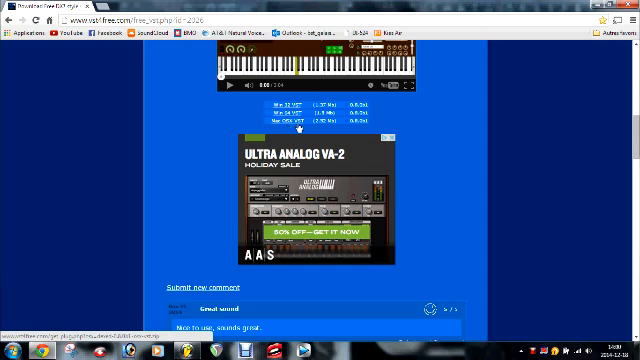
scroll("up", 3)
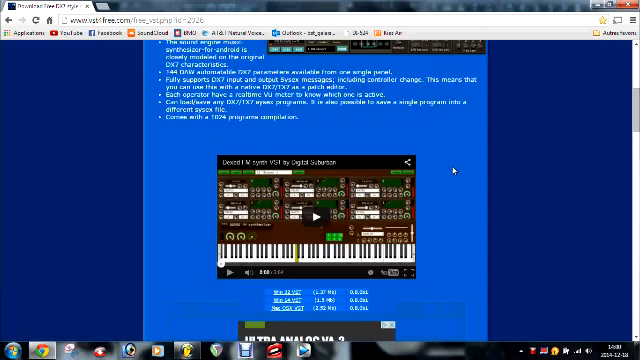
scroll("up", 3)
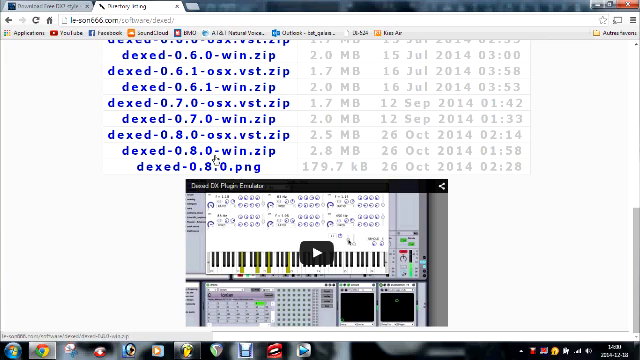
Scroll the Dexed download directory of version zip files up to its DX7 emulator heading
scroll("up", 3)
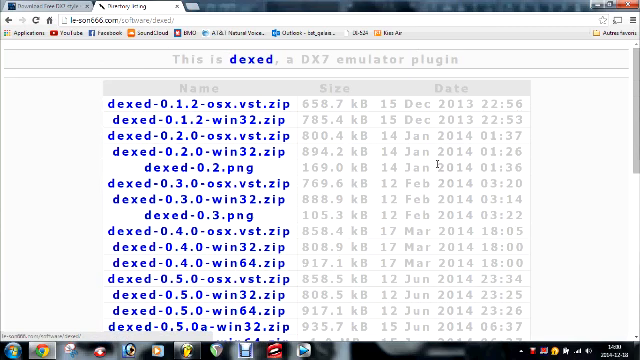
scroll("down", 3)
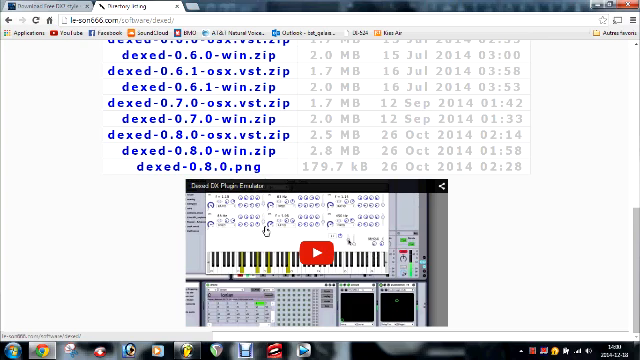
scroll("up", 3)
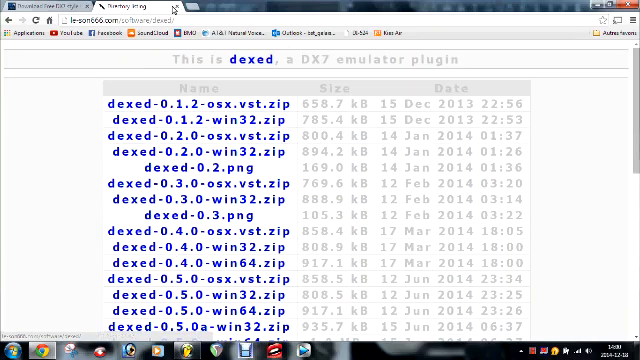